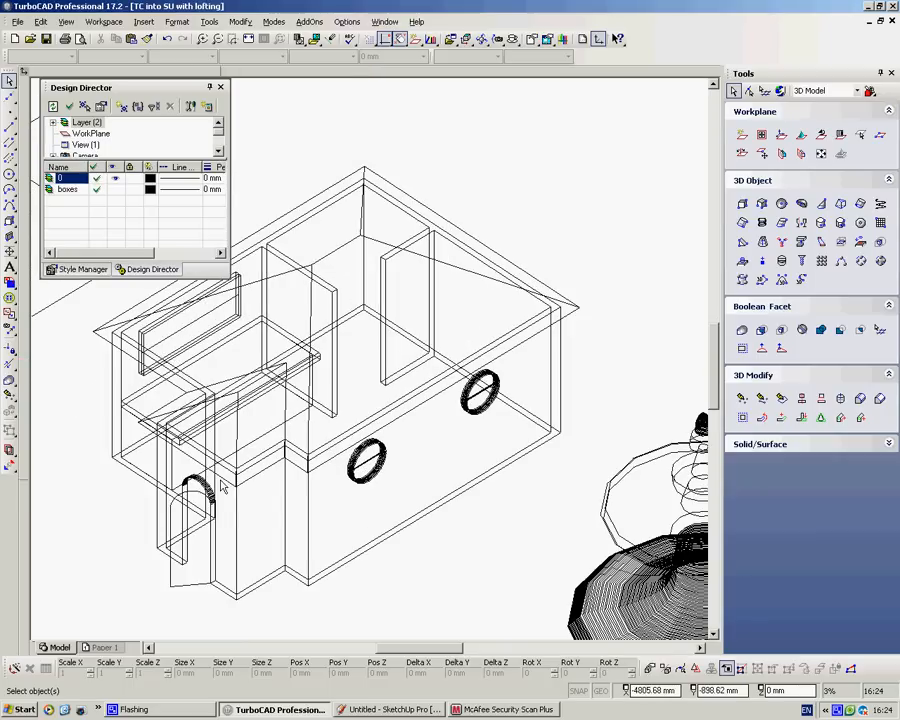
mouse_move(390, 362)
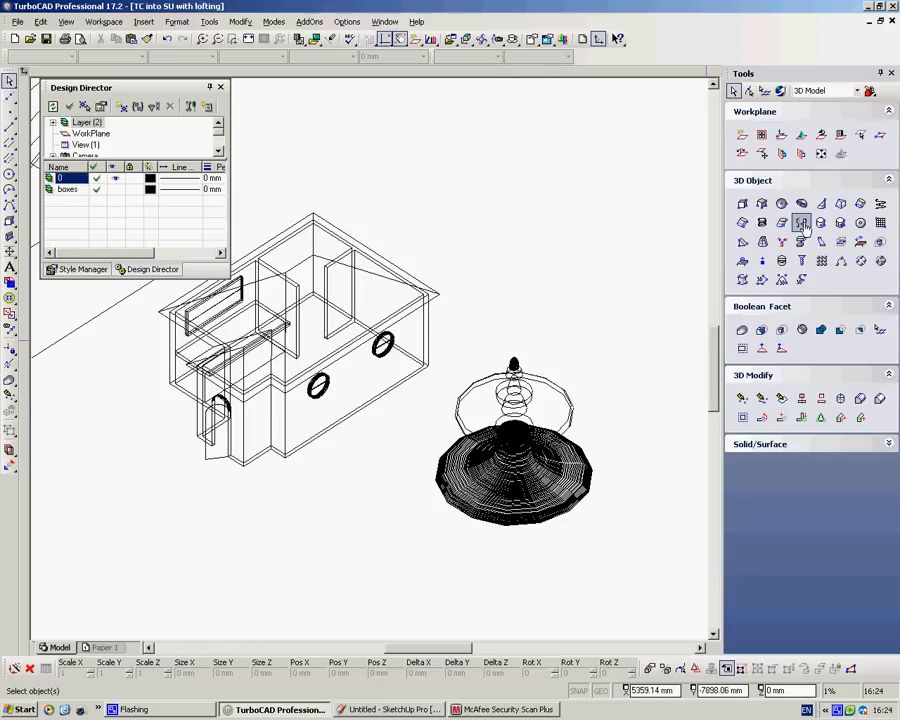
mouse_move(801, 222)
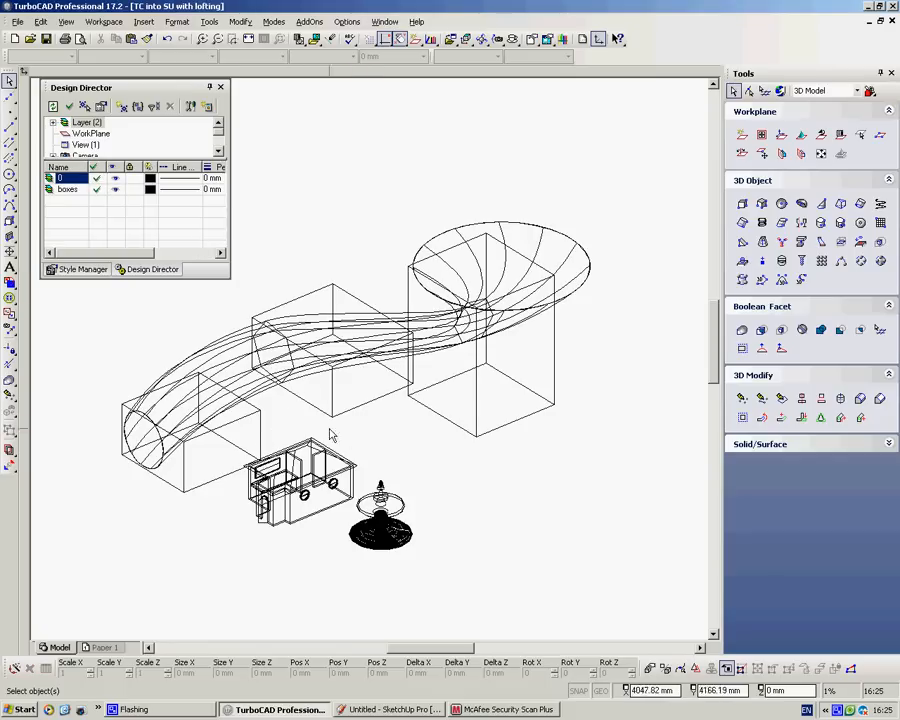
mouse_move(517, 393)
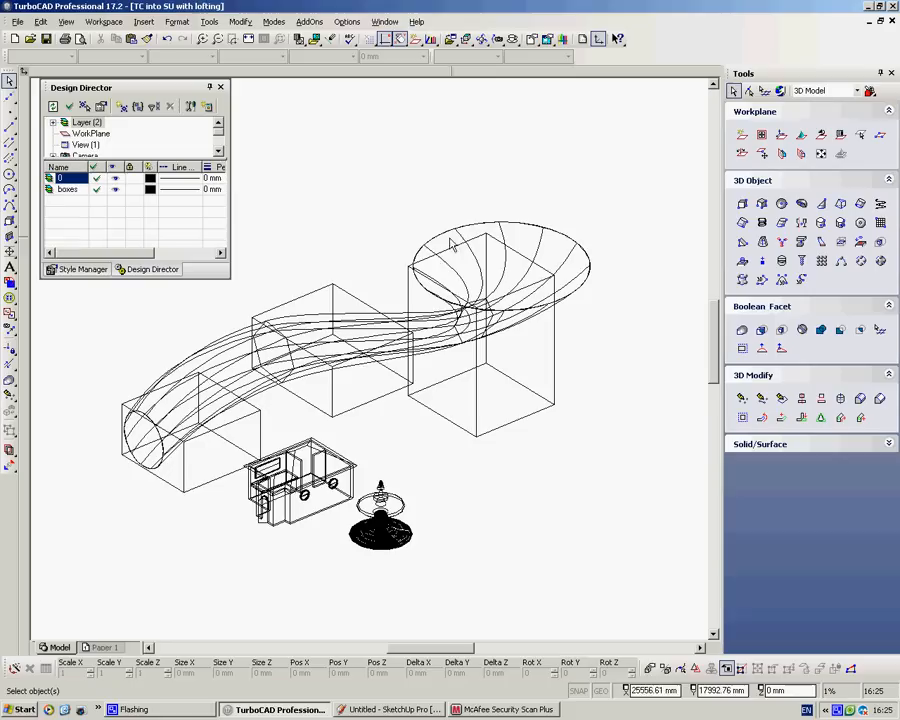
mouse_move(340, 340)
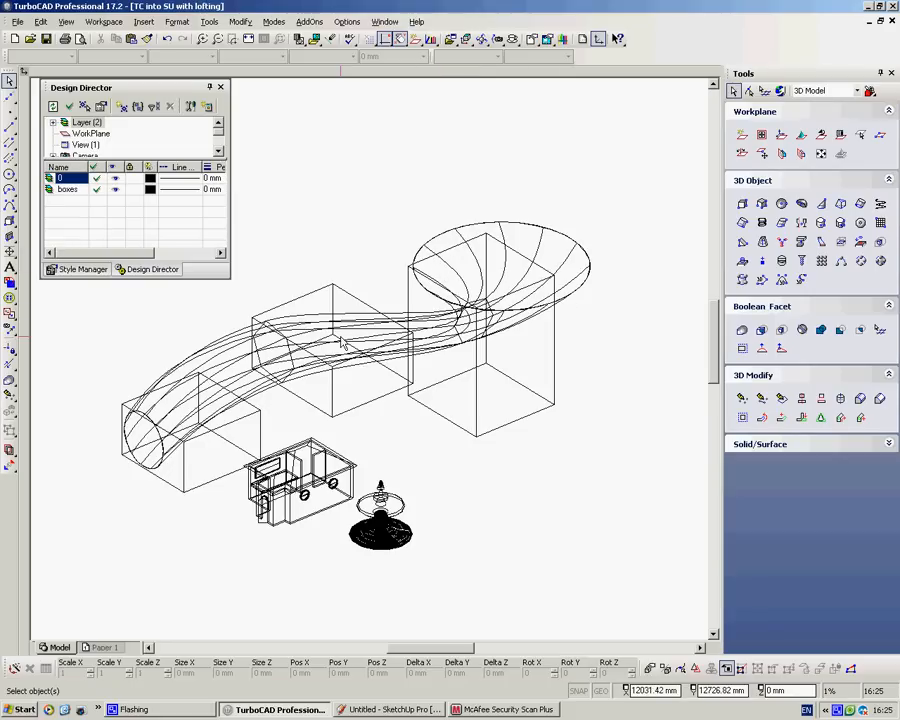
mouse_move(716, 289)
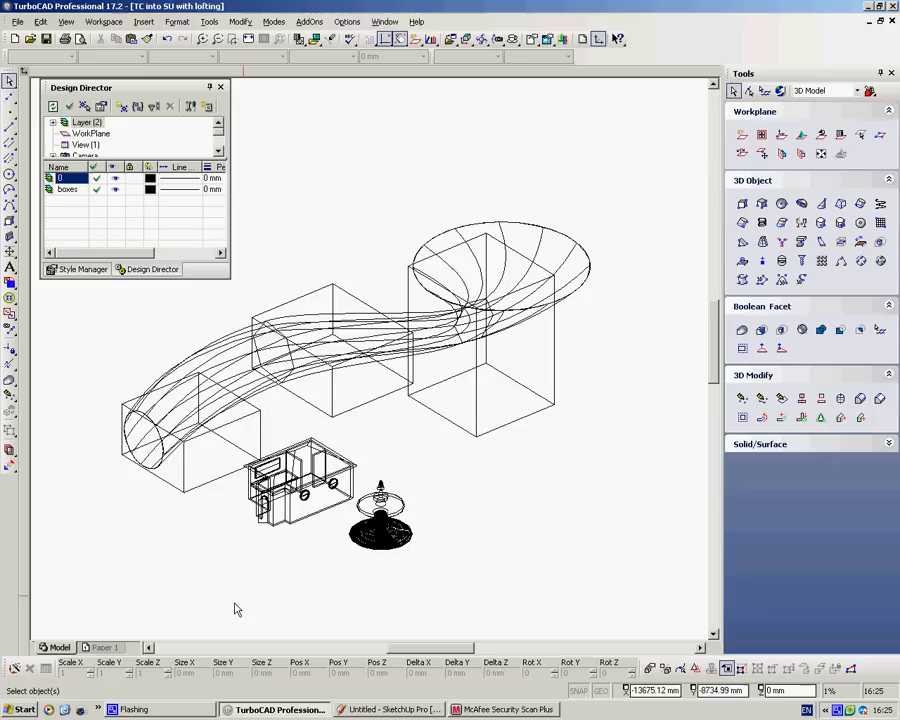
mouse_move(430, 393)
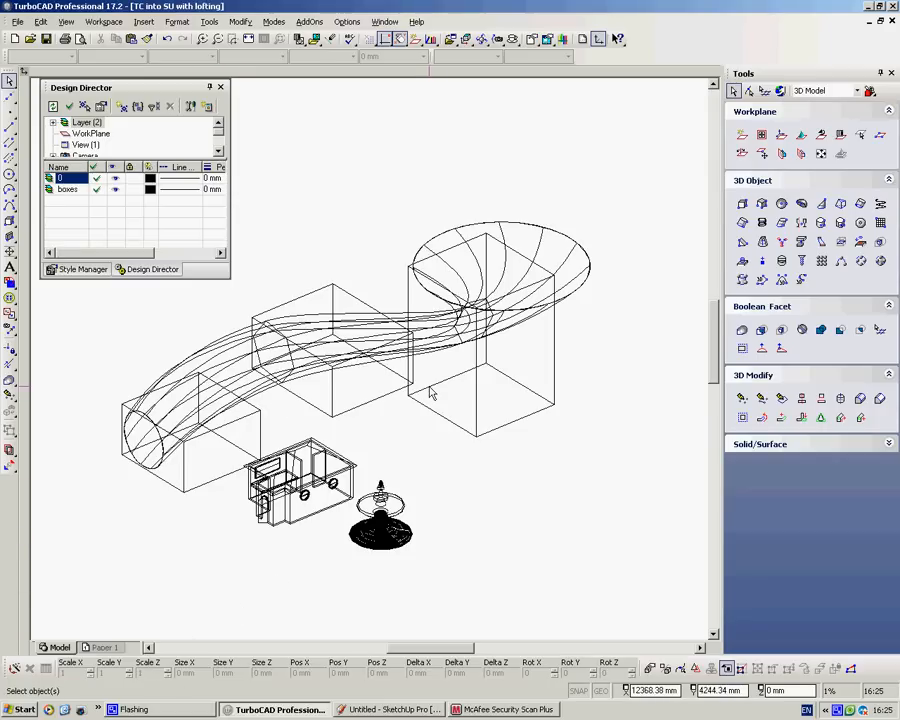
mouse_move(428, 393)
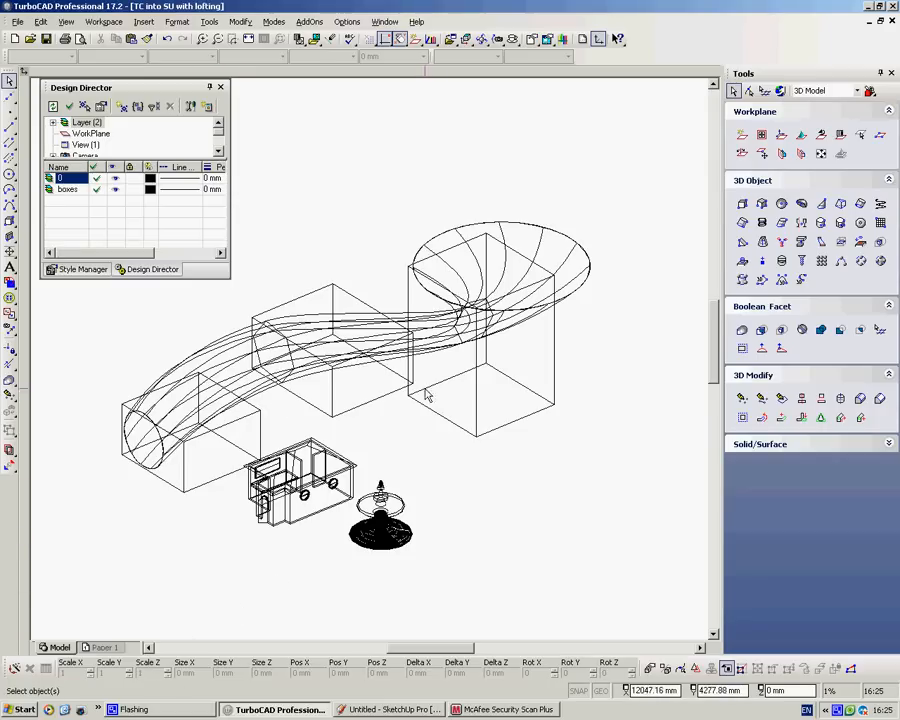
mouse_move(420, 400)
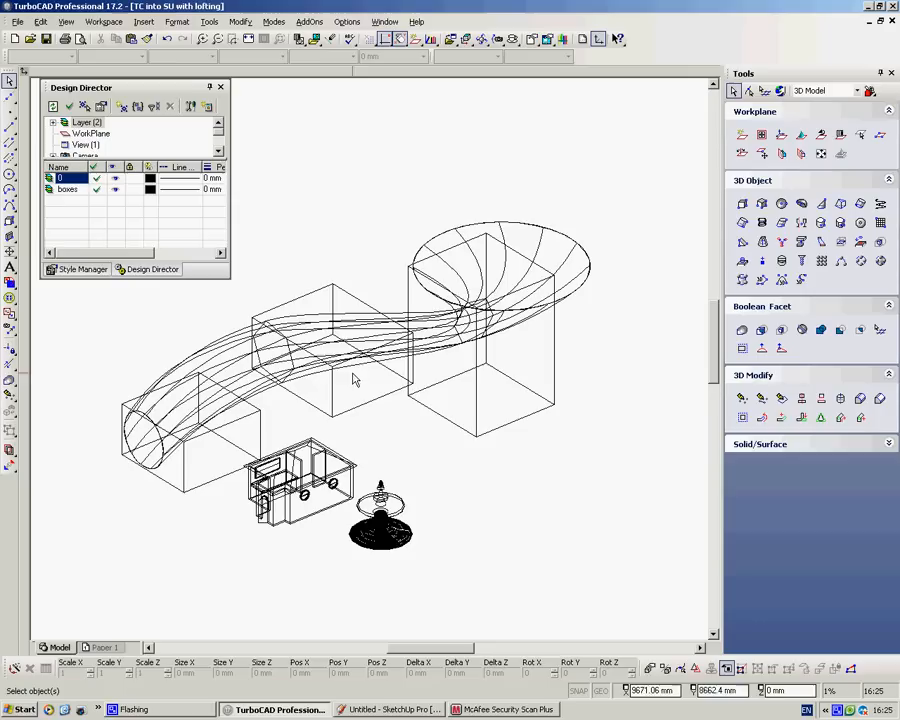
mouse_move(435, 418)
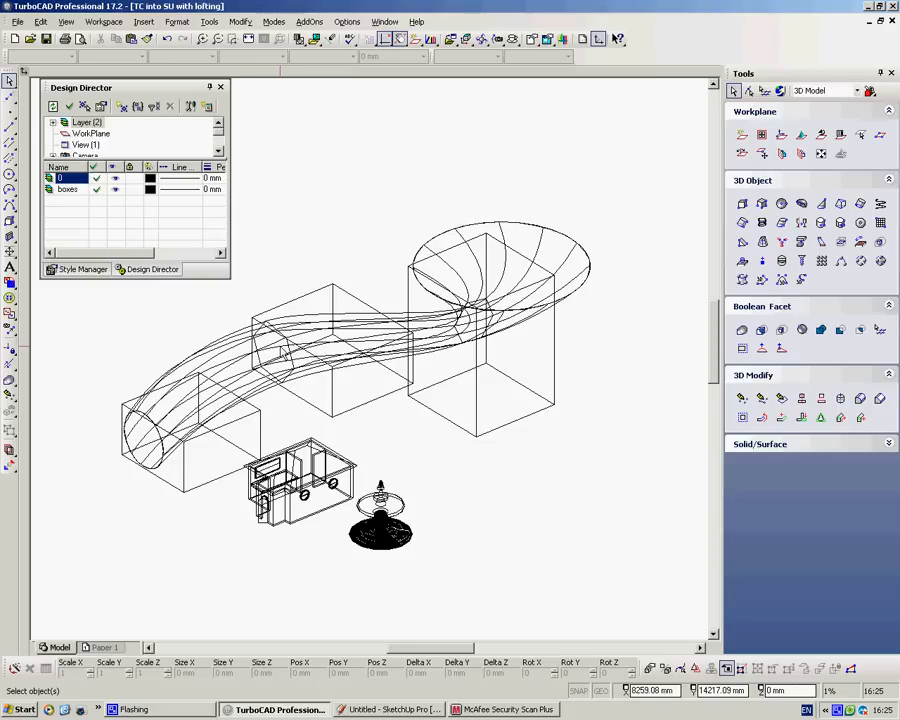
mouse_move(326, 388)
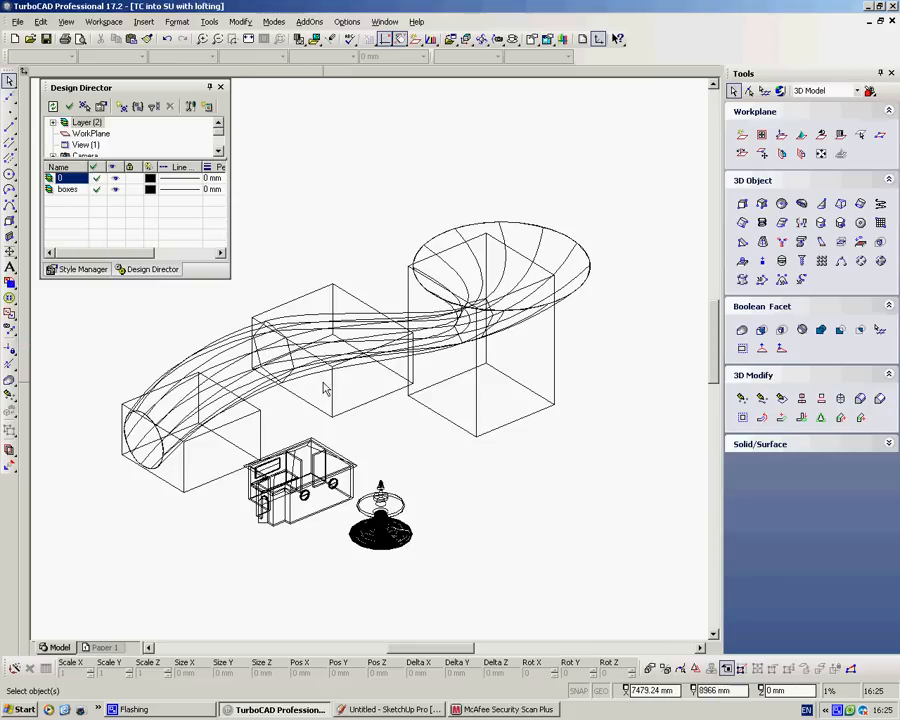
mouse_move(399, 408)
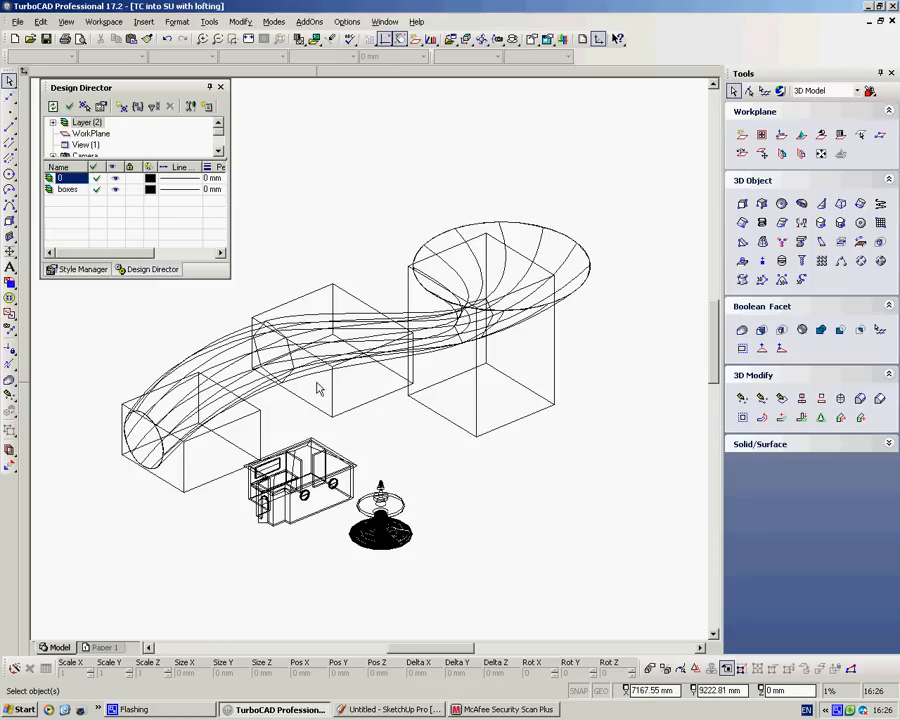
mouse_move(353, 393)
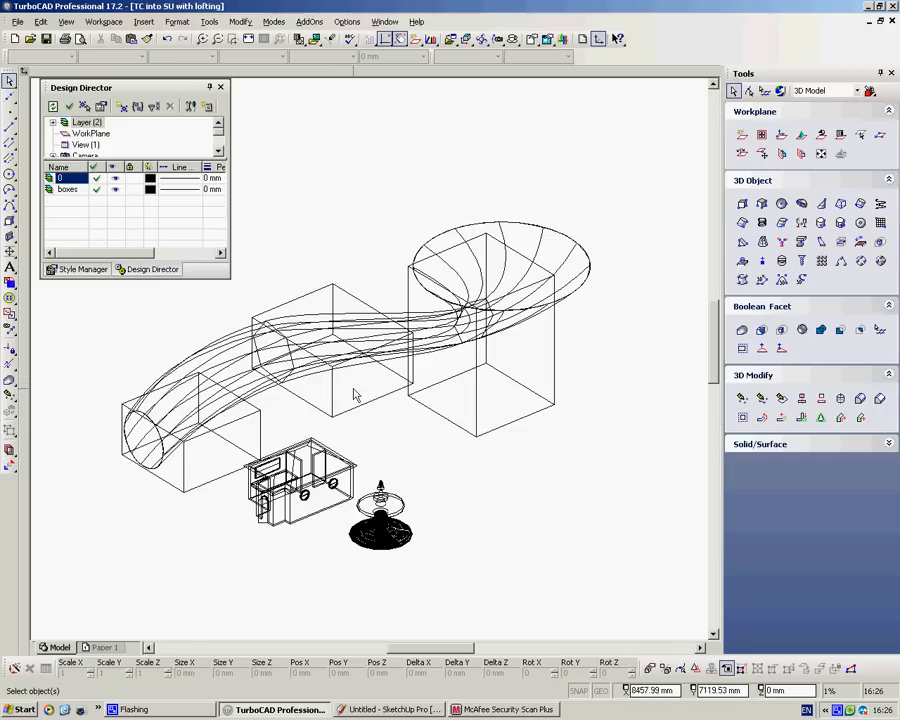
Hide the boxes layer in the Design Director, leaving the lofted tube's box visible.
left_click(335, 397)
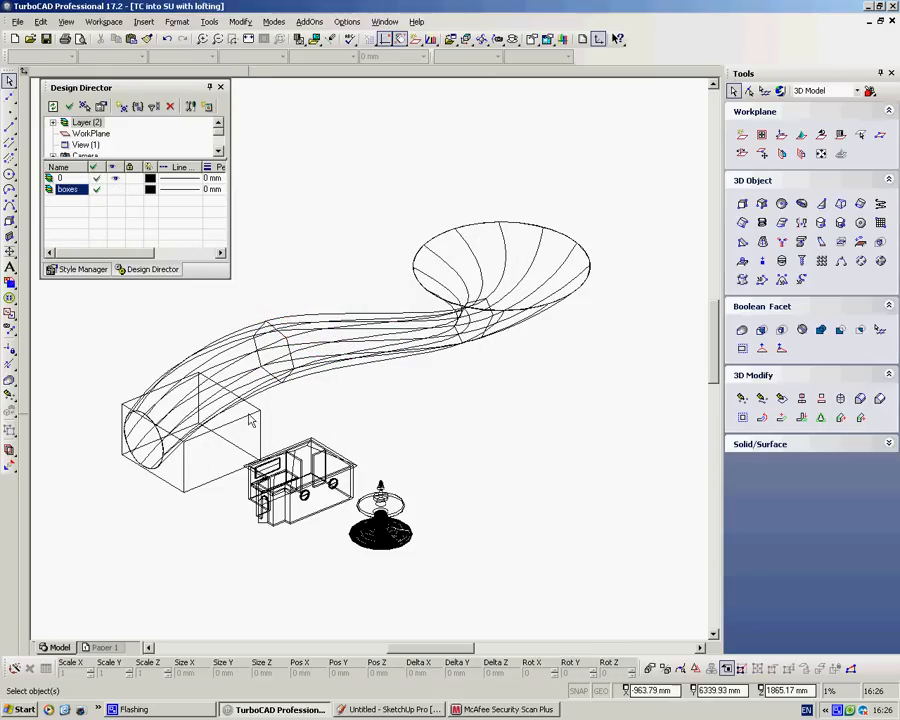
mouse_move(230, 427)
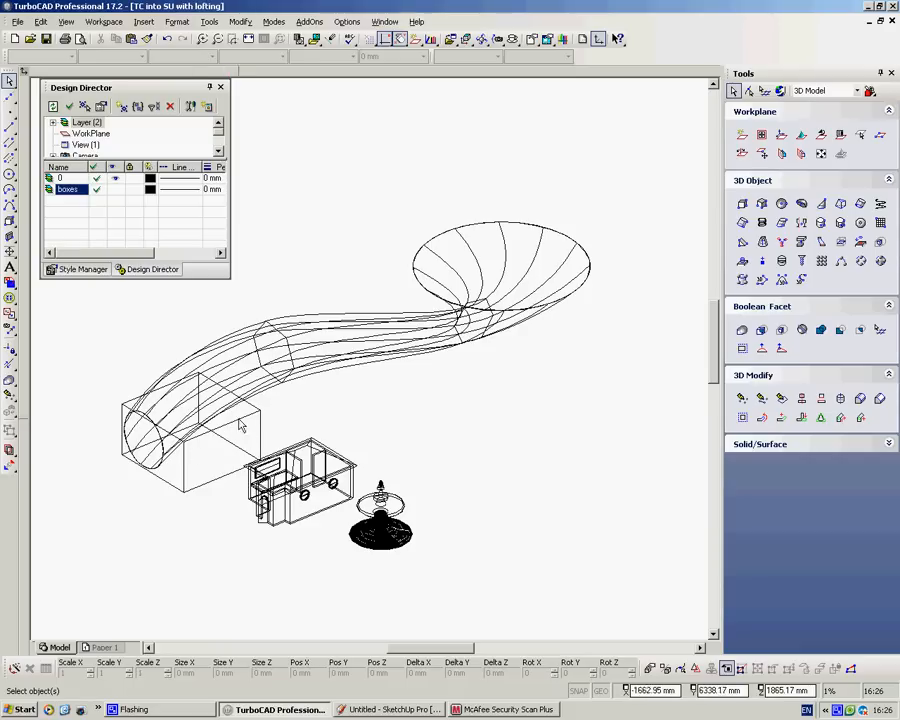
mouse_move(205, 449)
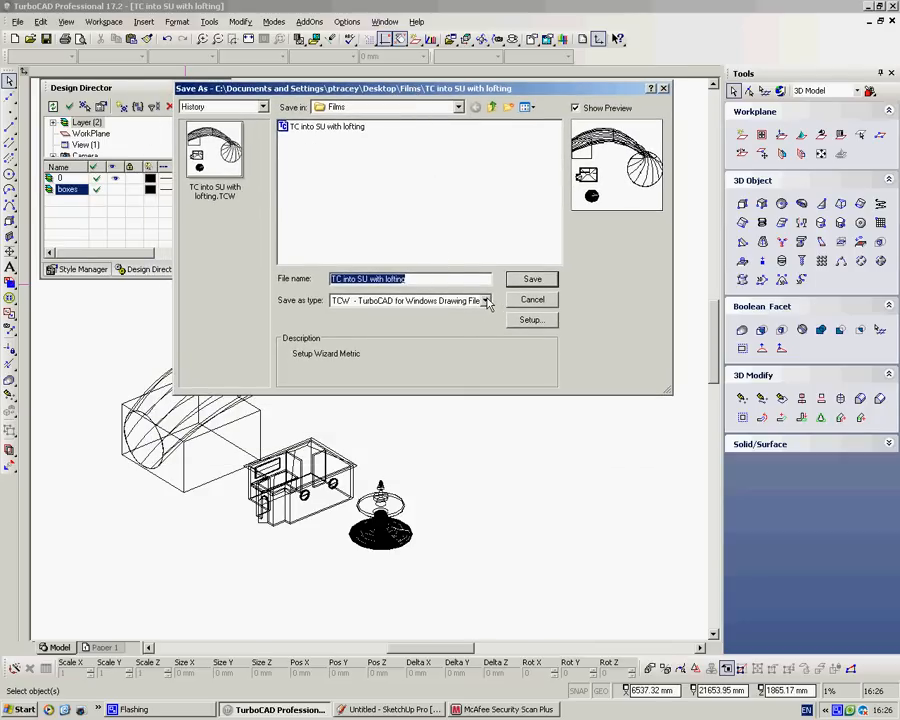
Choose 'DAE - COLLADA Model' as the Save As file type.
left_click(486, 301)
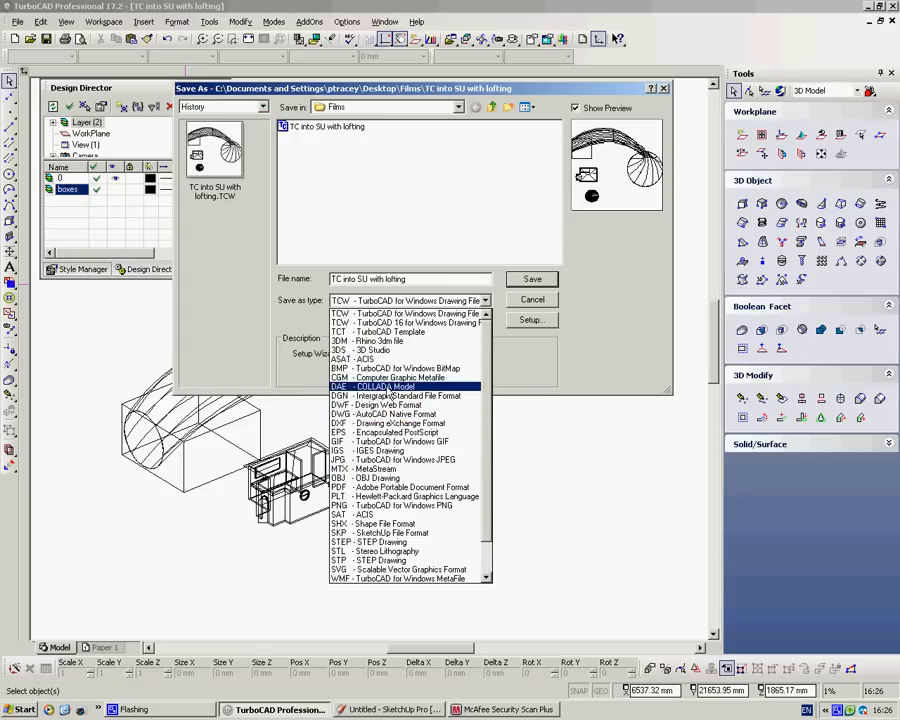
left_click(380, 387)
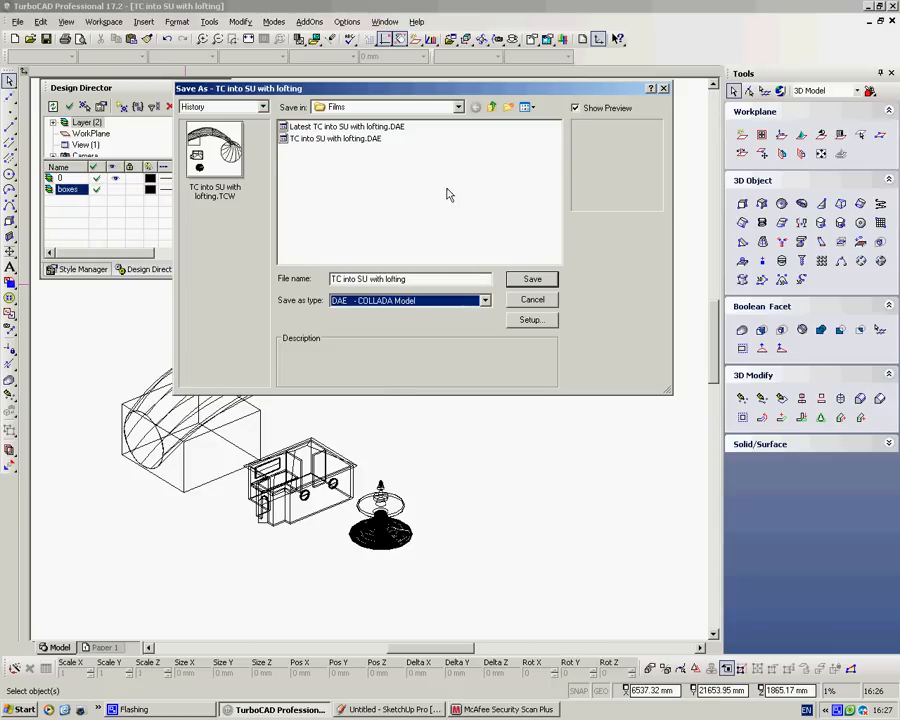
Save over the existing DAE file, confirming the replacement and the format warning.
left_click(532, 279)
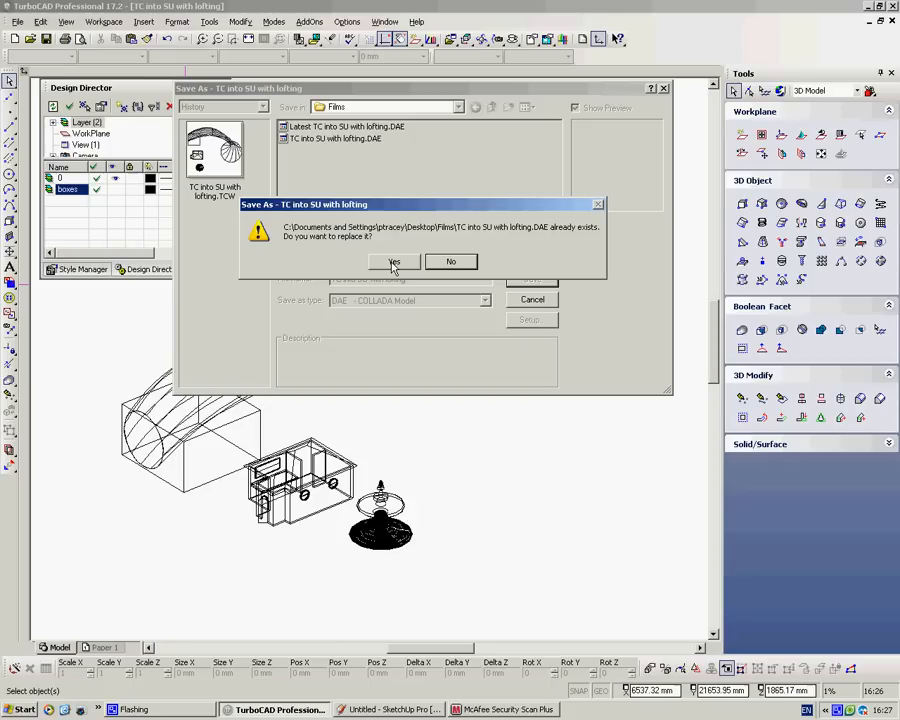
mouse_move(388, 267)
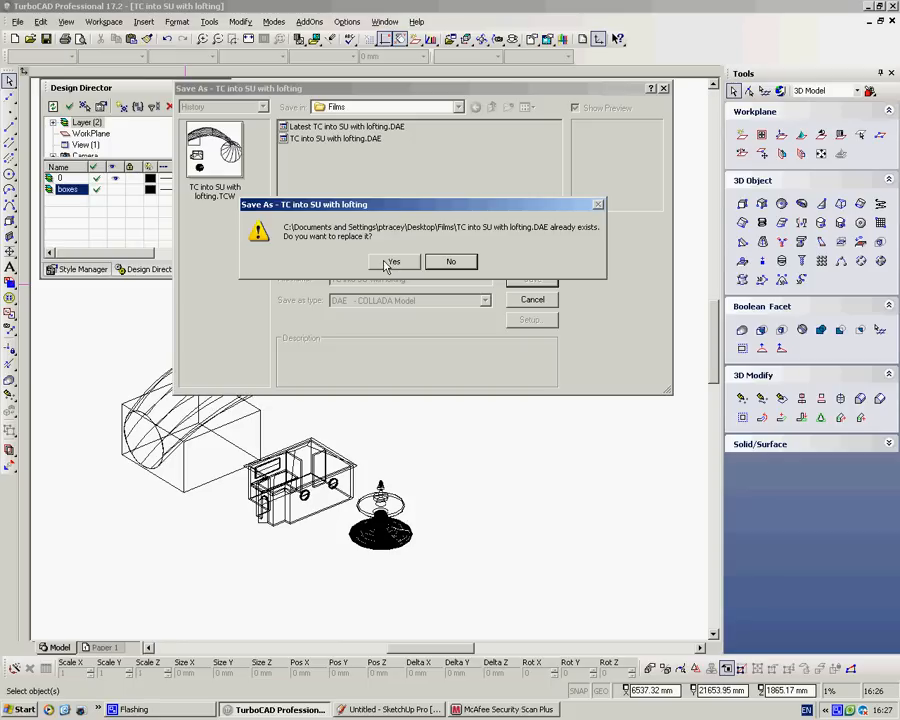
left_click(392, 261)
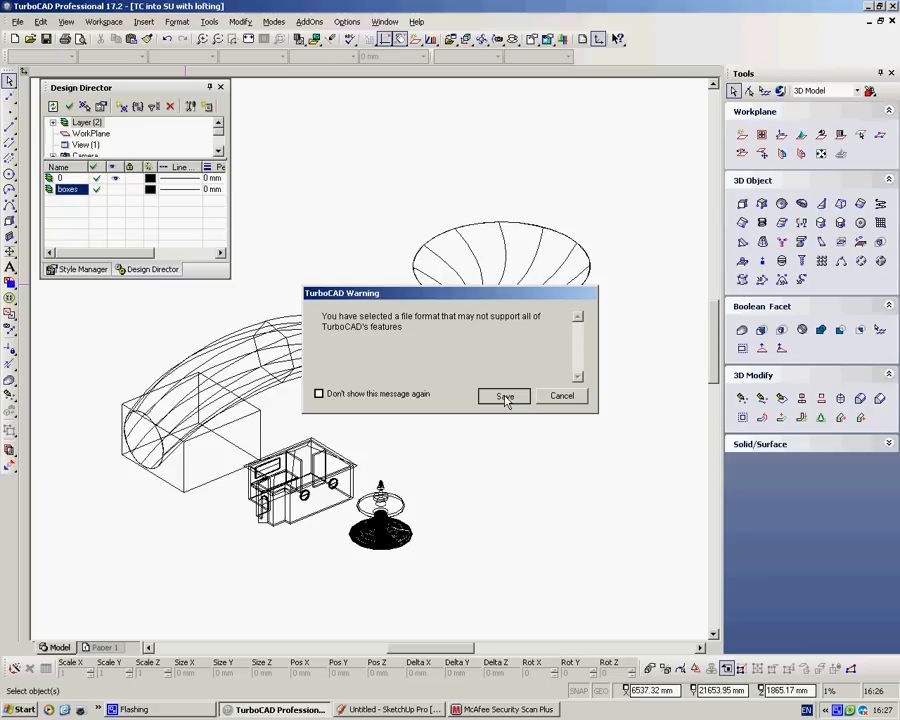
left_click(504, 396)
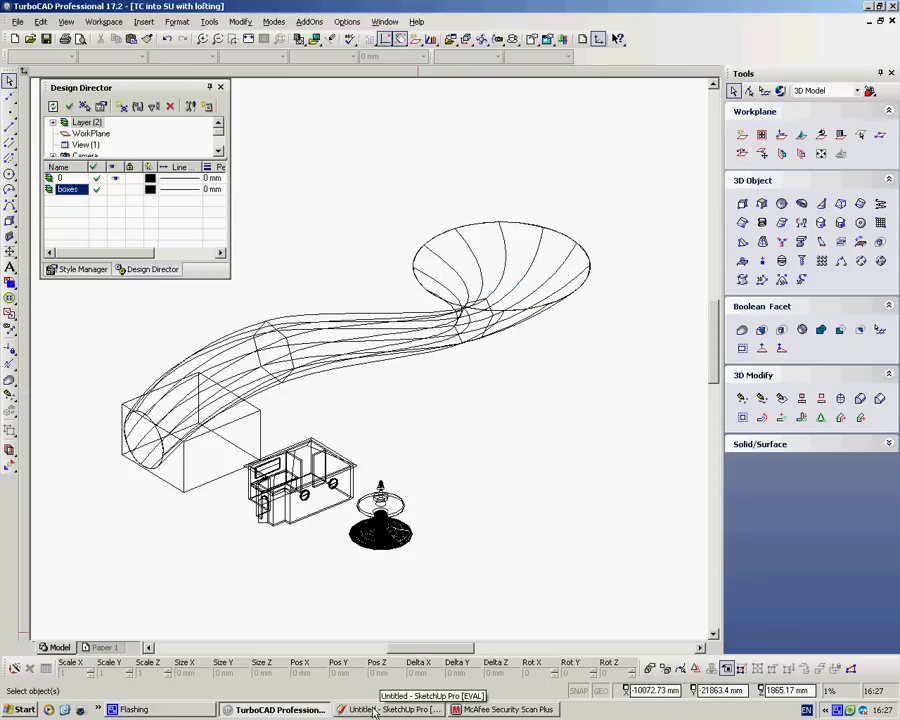
Switch to SketchUp Pro and delete the default person figure.
left_click(390, 709)
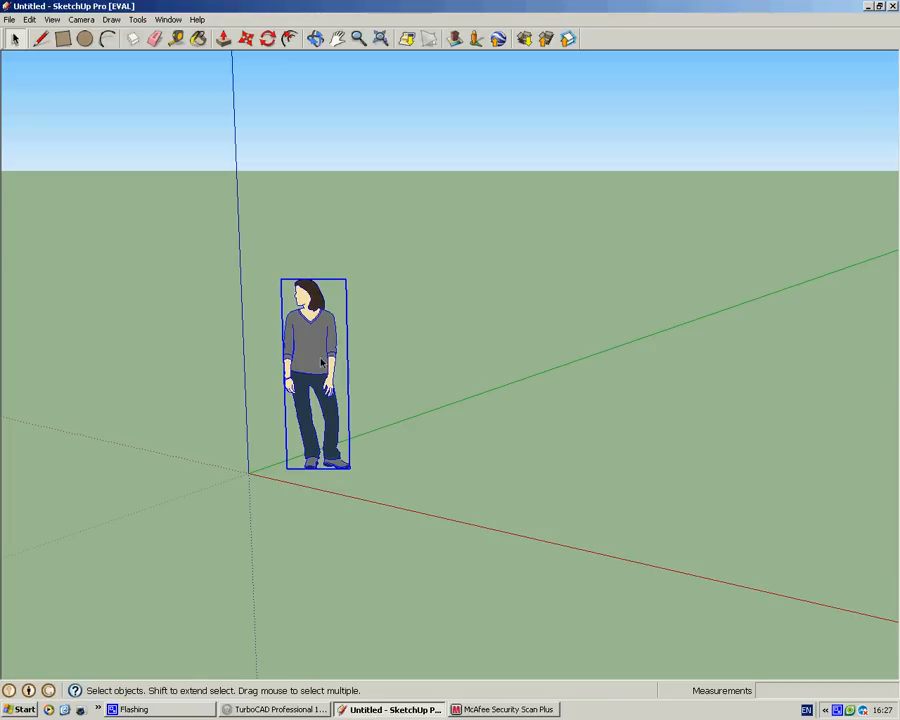
key("Delete")
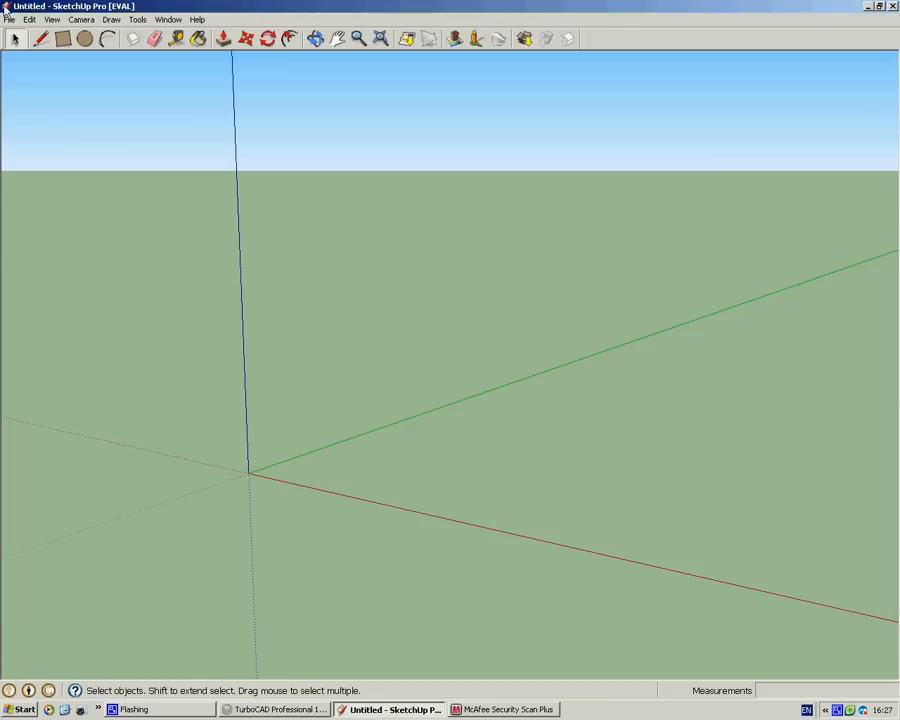
left_click(9, 19)
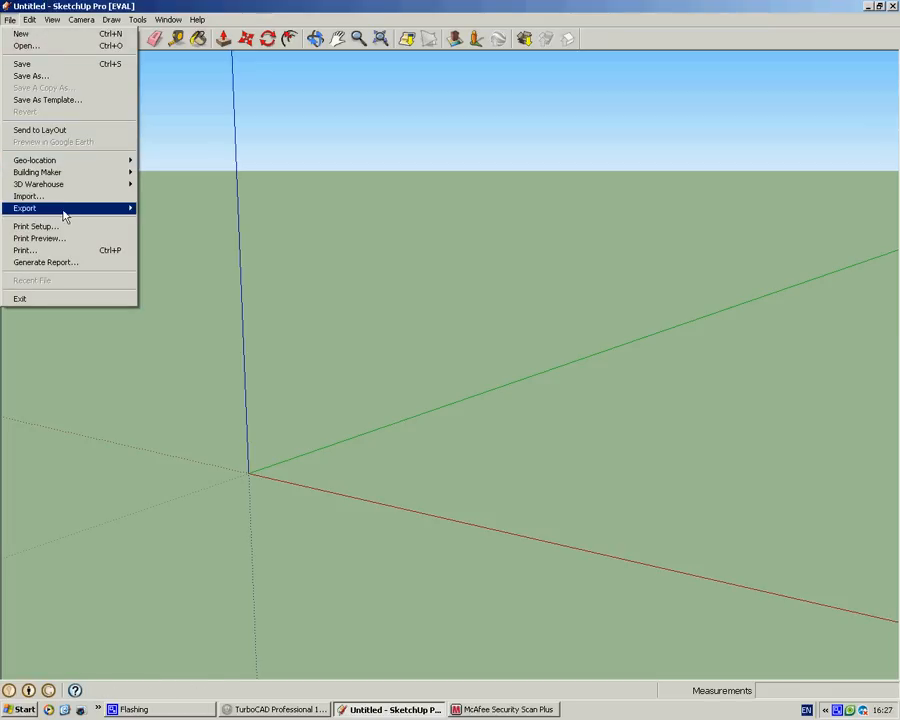
mouse_move(28, 196)
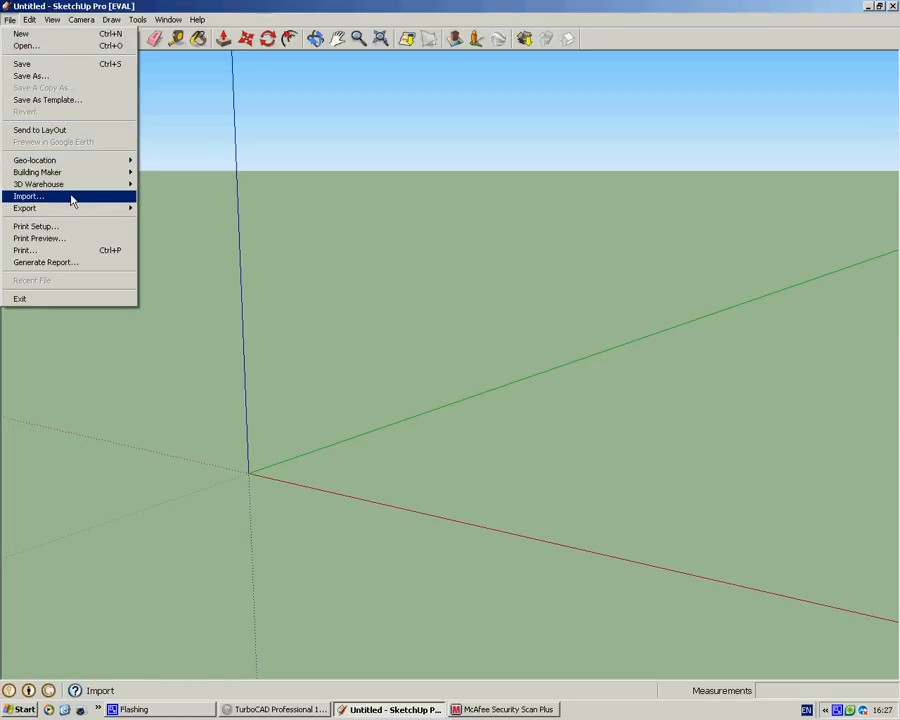
Import 'Latest TC into SU with lofting.DAE' from the Films folder.
left_click(28, 196)
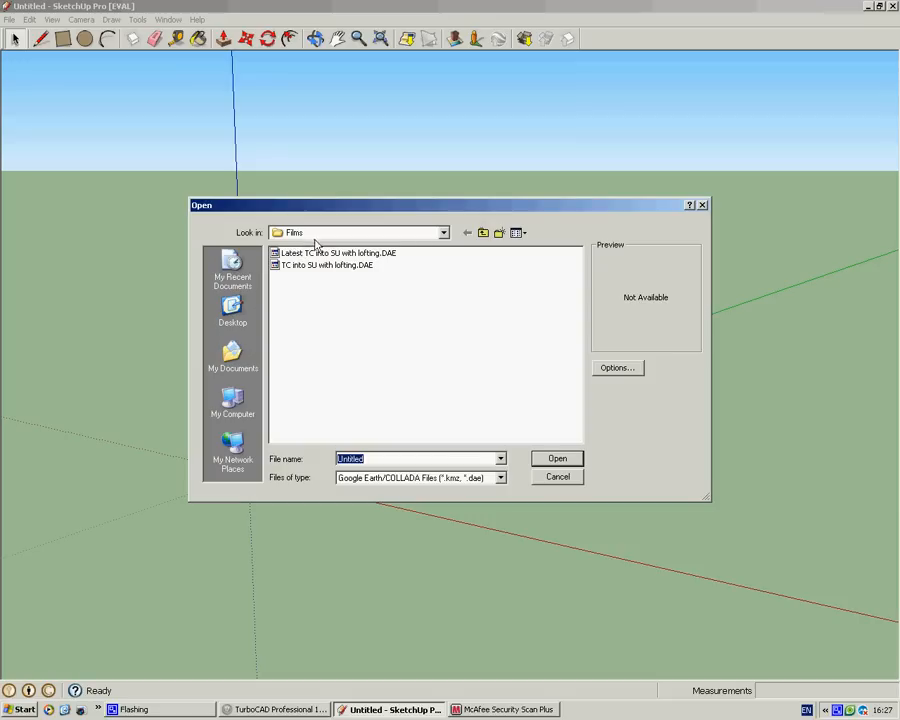
left_click(335, 252)
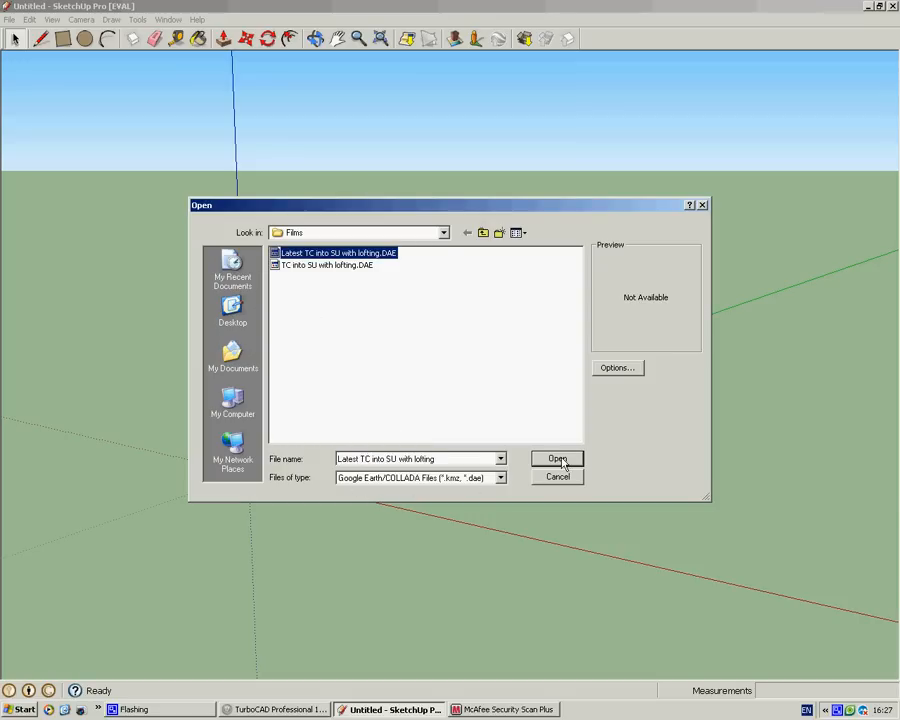
left_click(557, 459)
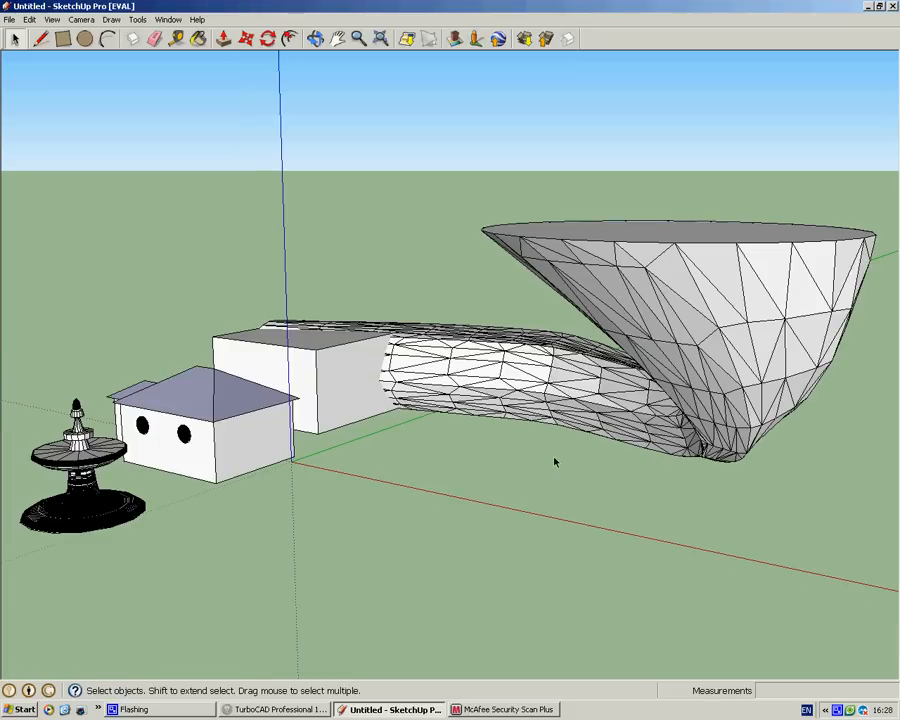
mouse_move(330, 456)
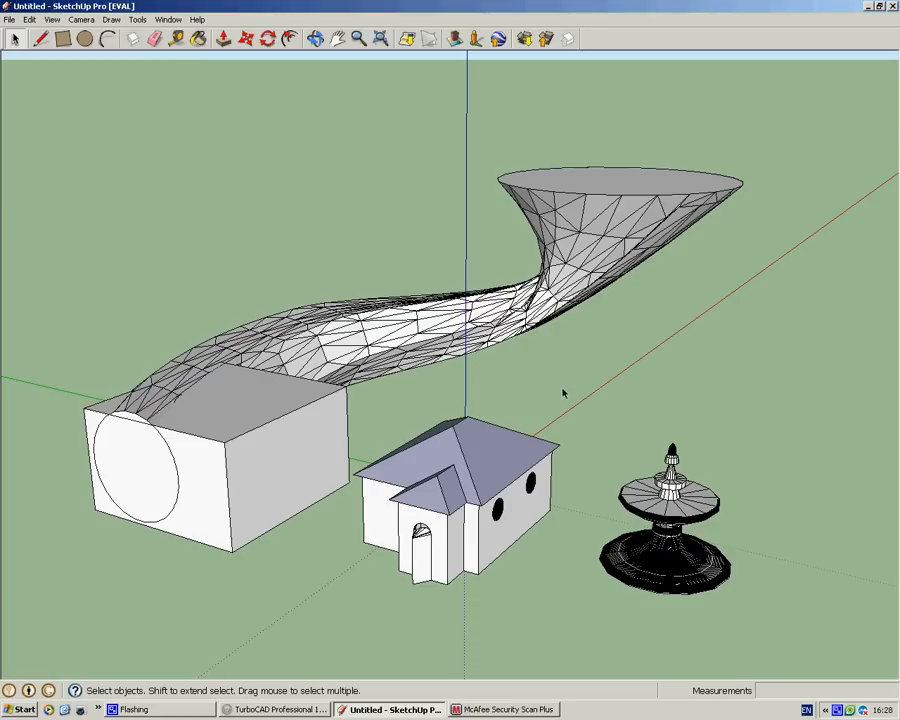
mouse_move(424, 342)
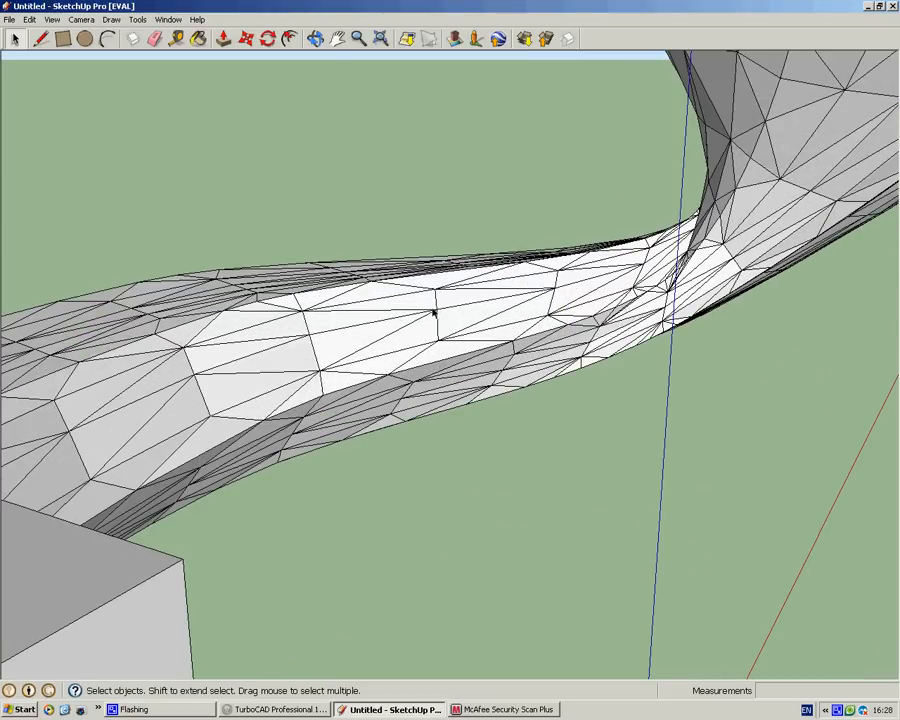
mouse_move(350, 343)
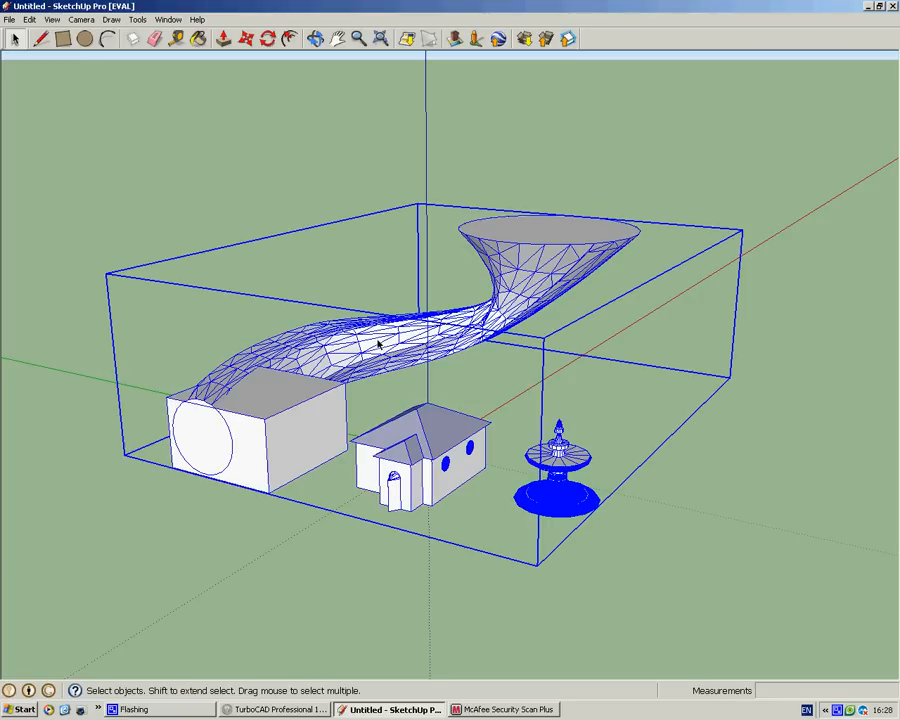
Bring up the context menu on the imported COLLADA component to explode it.
right_click(380, 345)
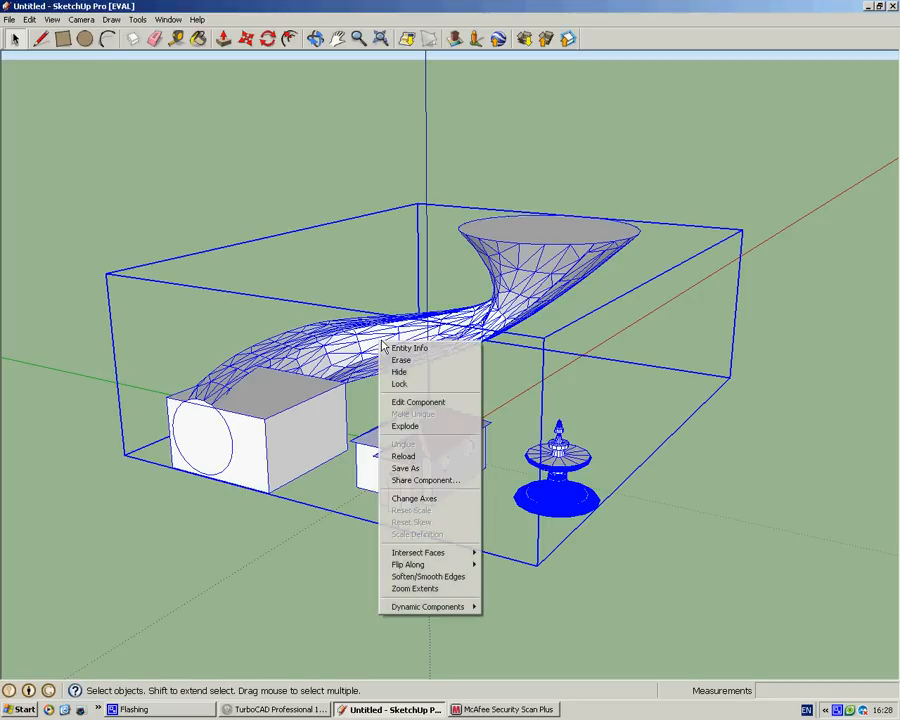
mouse_move(405, 426)
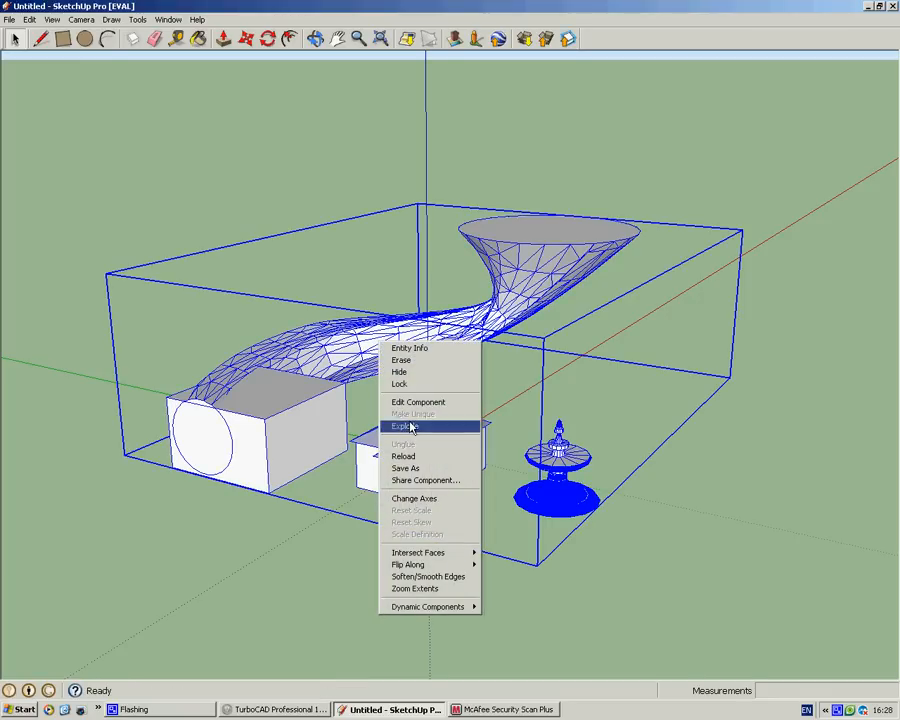
mouse_move(175, 185)
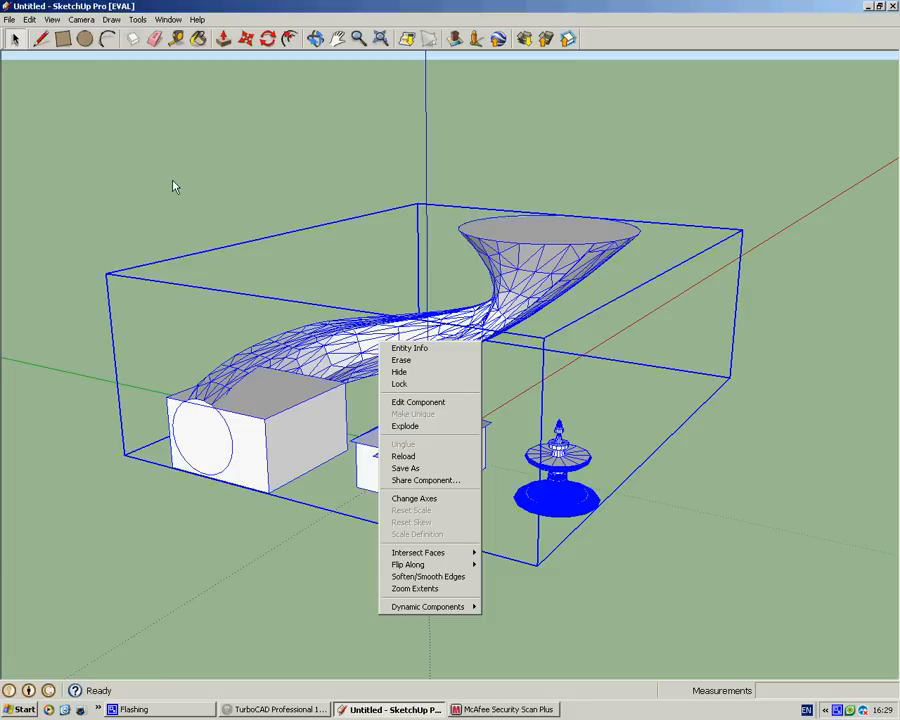
mouse_move(221, 226)
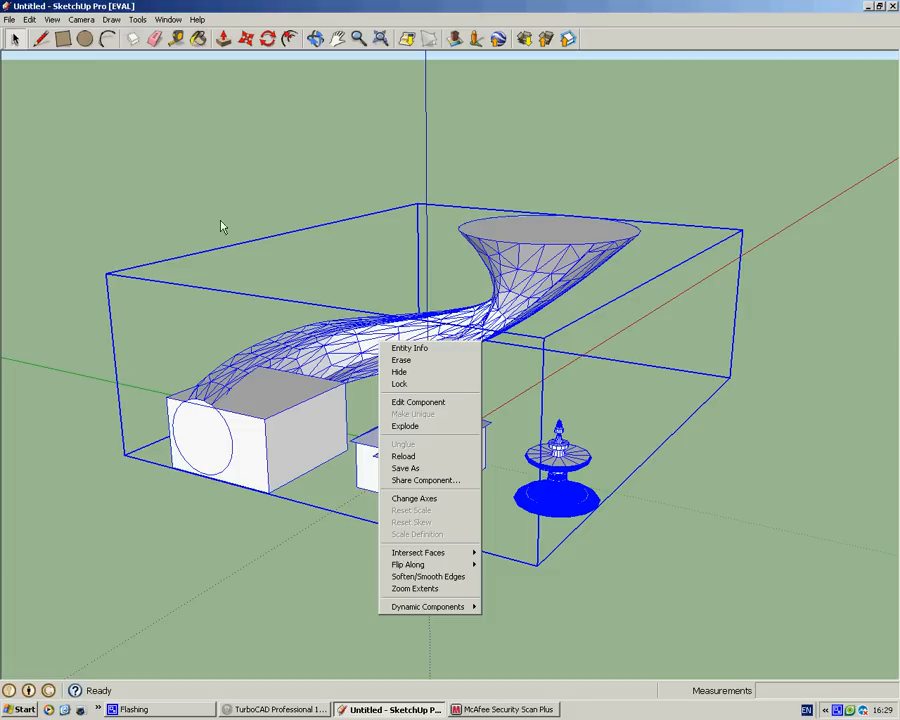
mouse_move(667, 508)
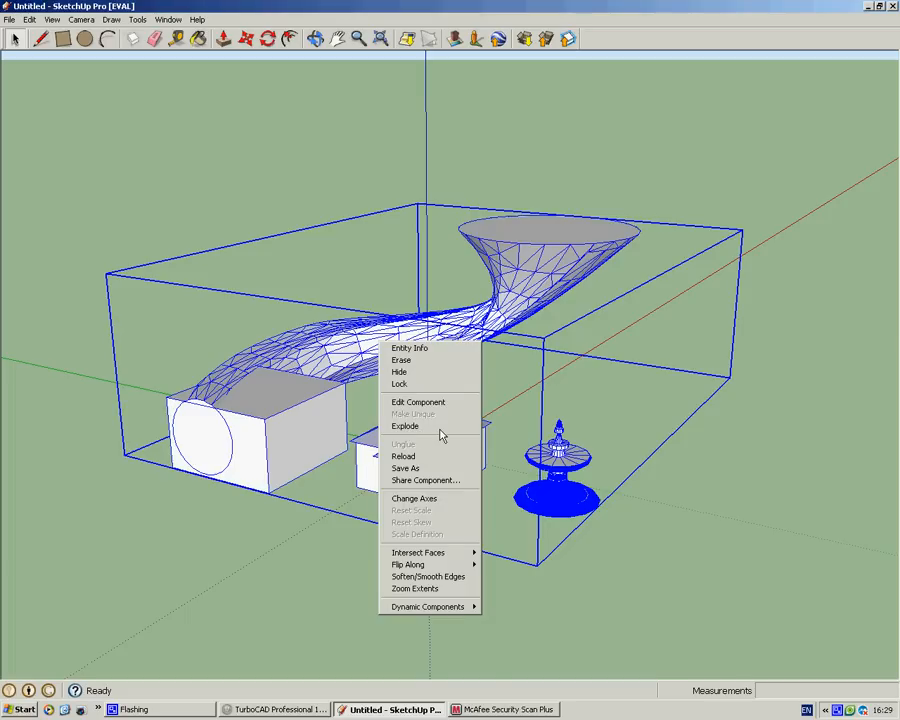
mouse_move(417, 432)
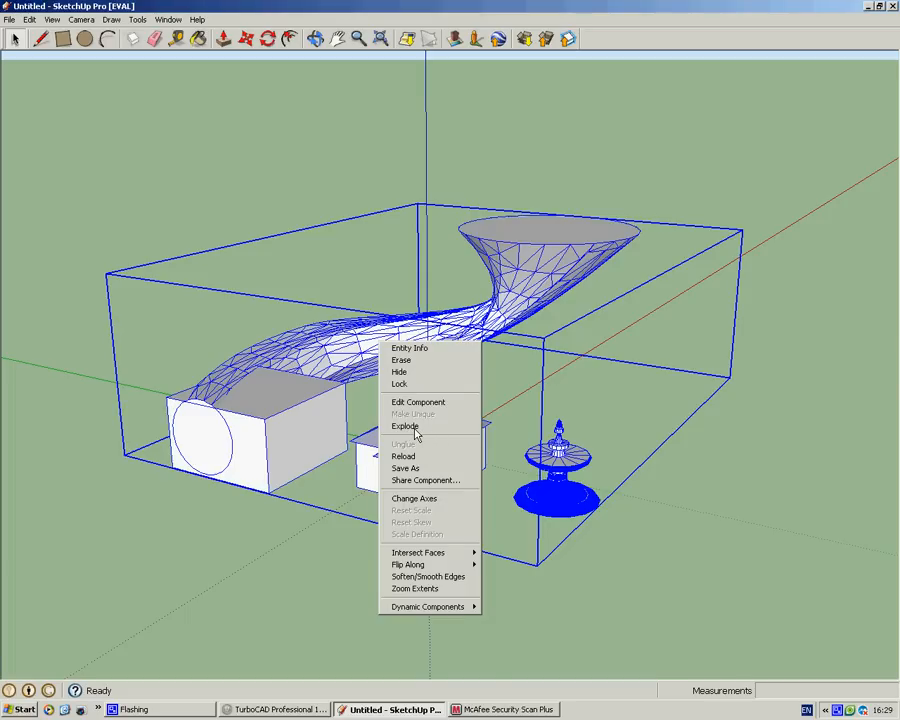
mouse_move(647, 438)
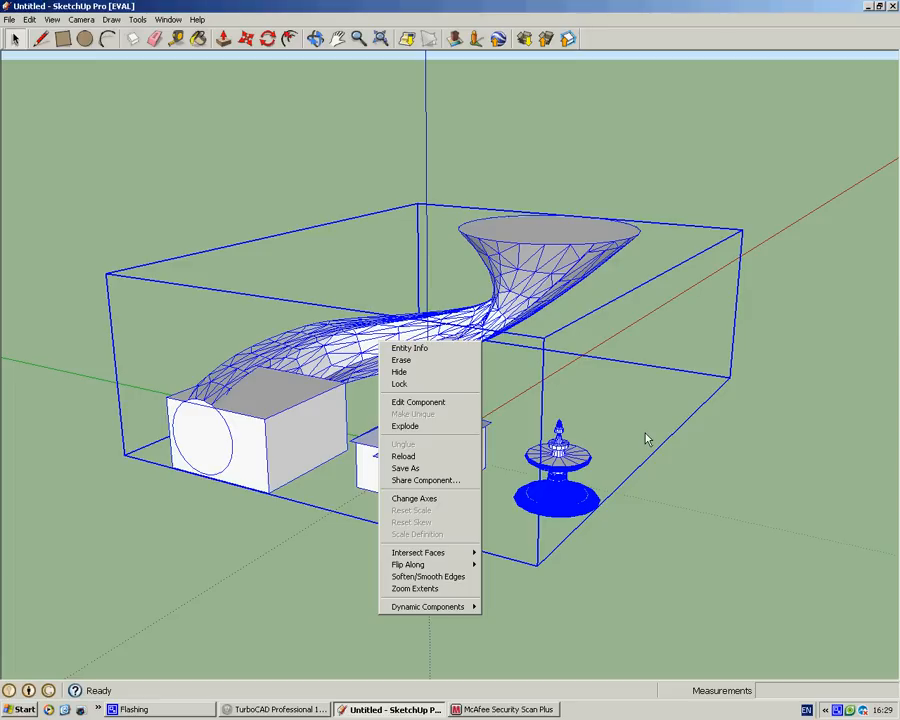
mouse_move(645, 438)
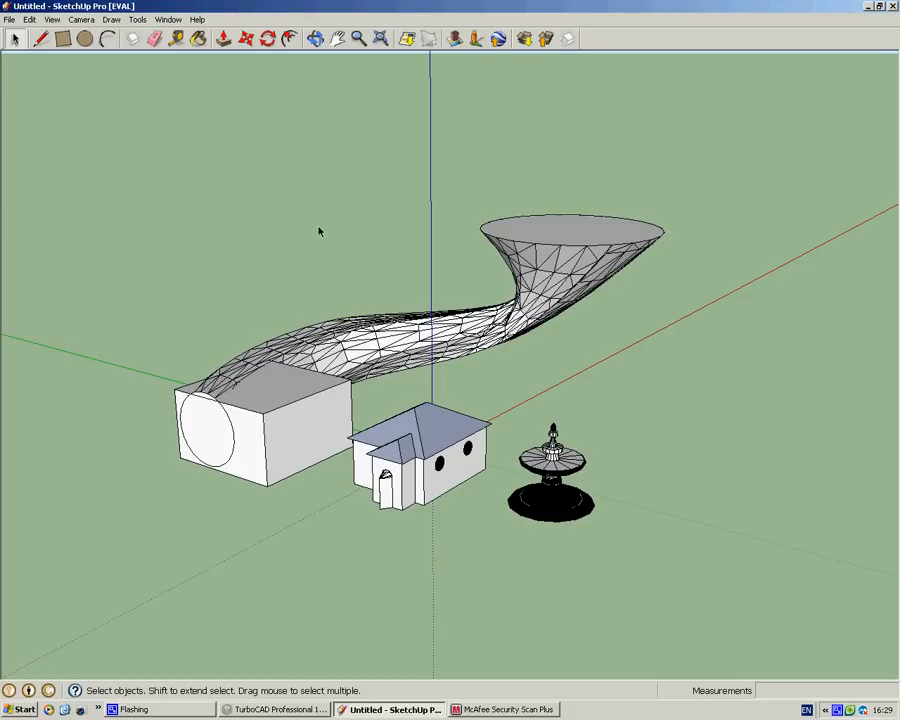
mouse_move(400, 330)
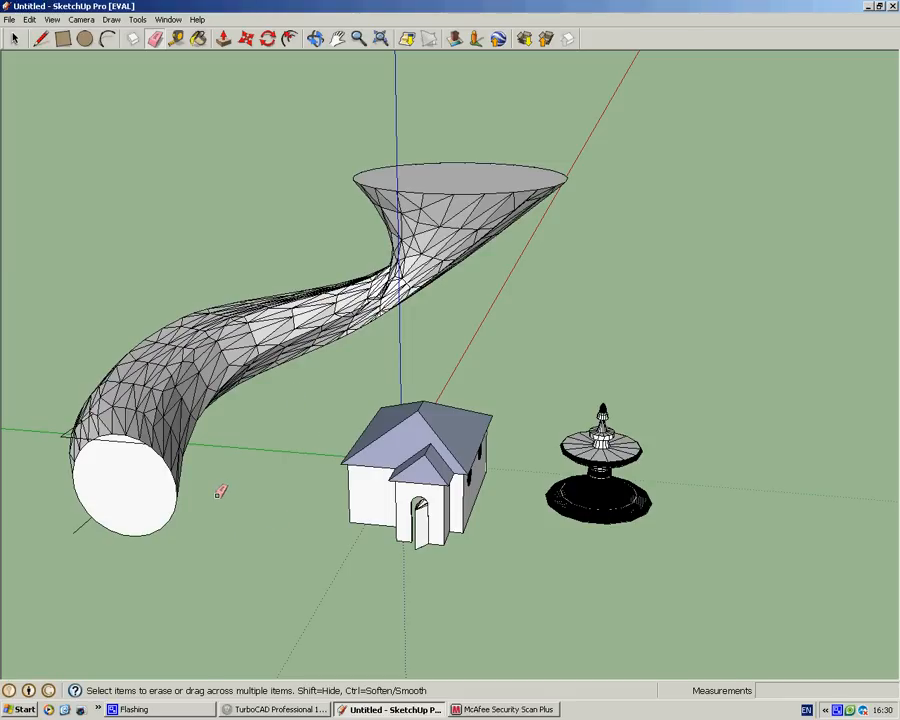
Switch to the Select tool, then to Push/Pull, after erasing the box.
left_click(15, 38)
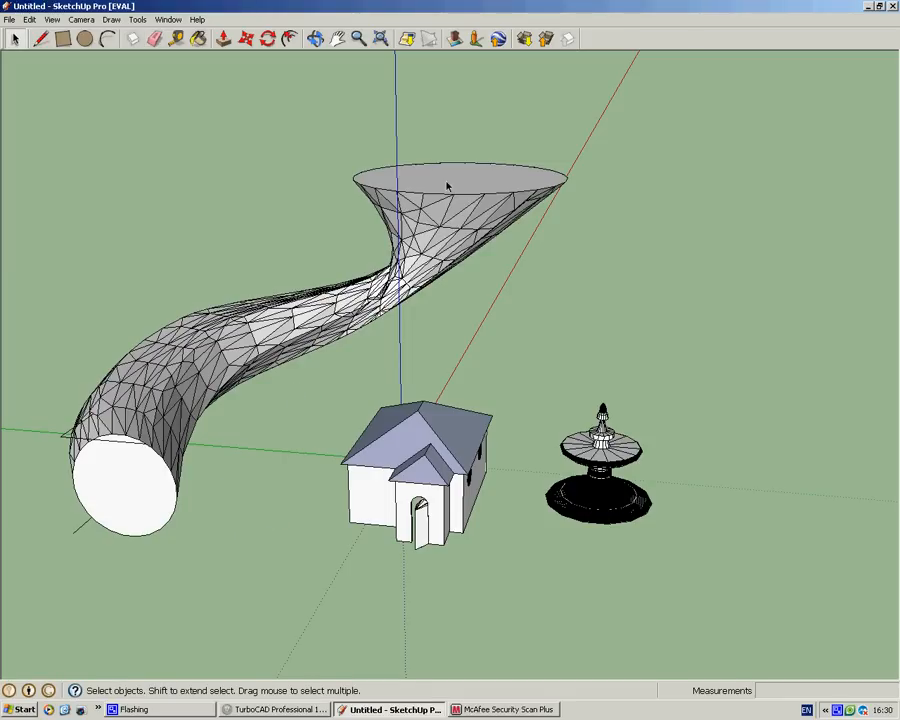
left_click(125, 490)
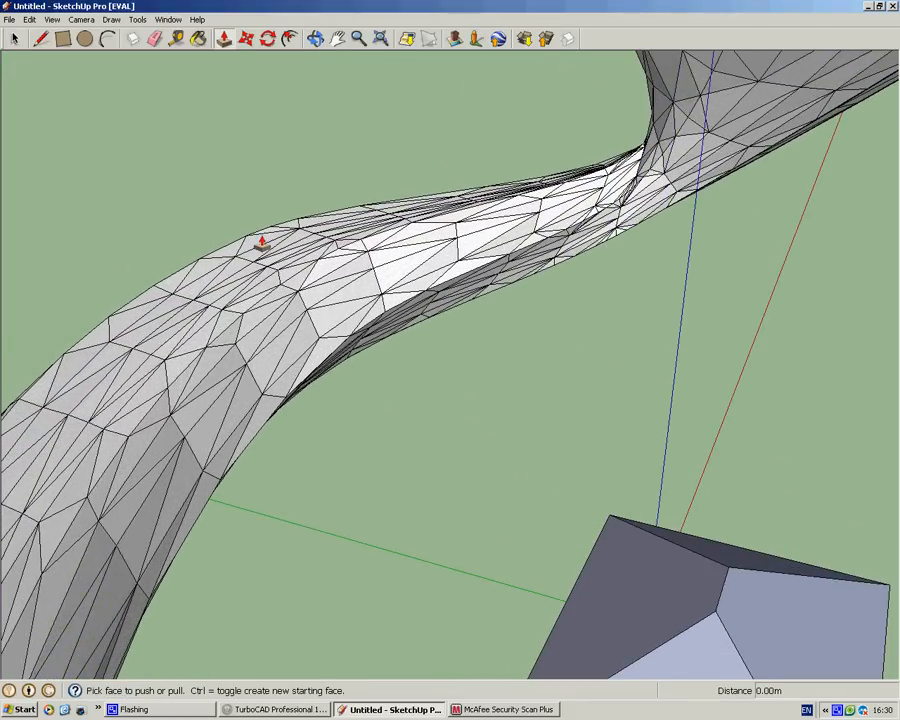
Pull two triangular facets of the lofted tube outward into a post and a slab.
left_click_drag(262, 242, 232, 90)
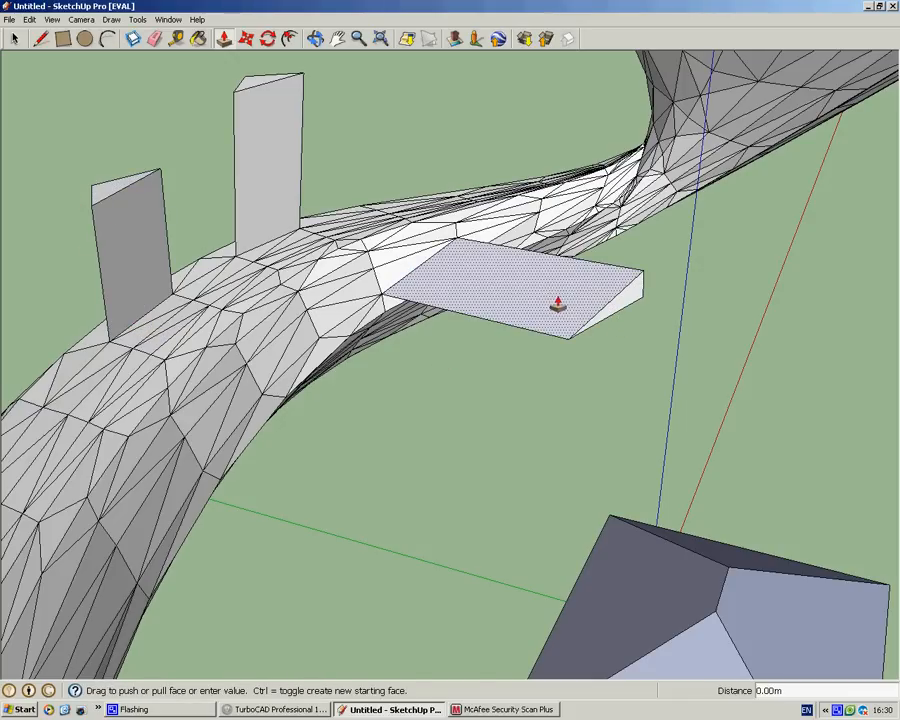
left_click_drag(558, 305, 440, 360)
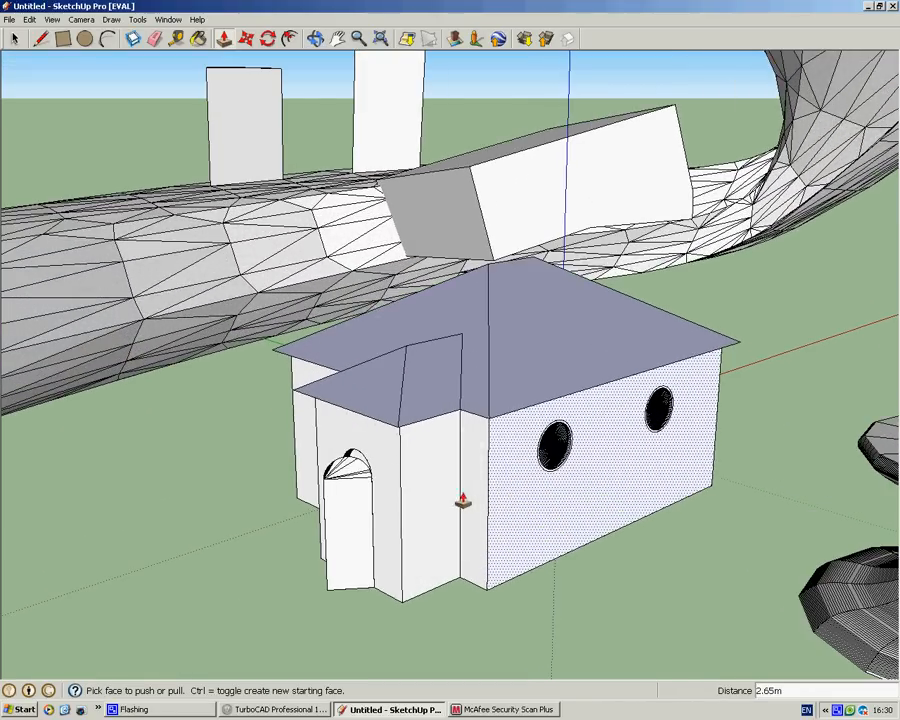
Push/pull the shed's side wall, then raise a roof strip into a block.
left_click_drag(460, 400, 585, 468)
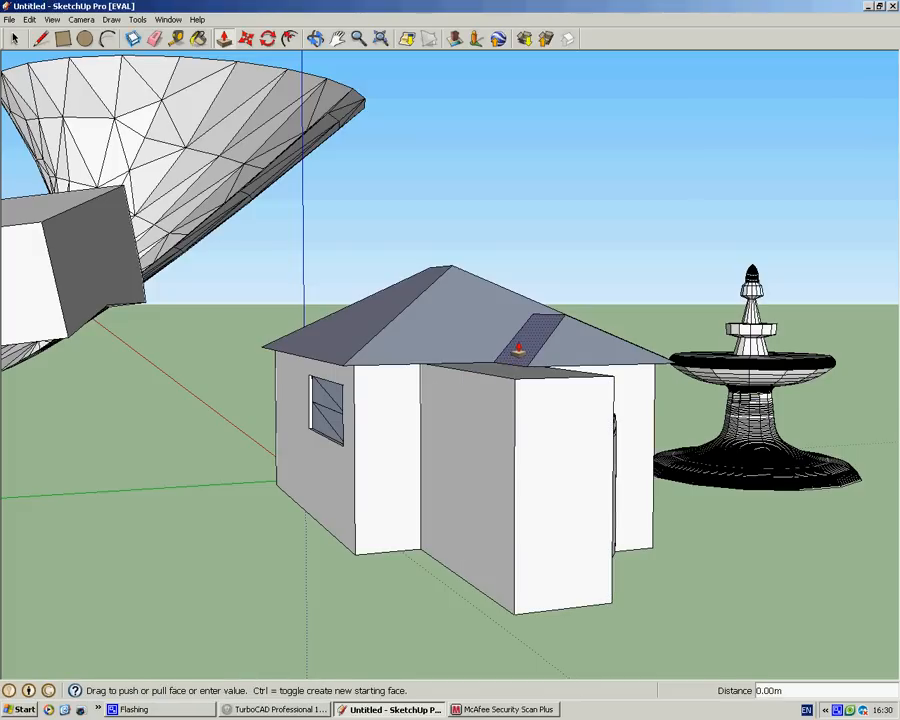
left_click_drag(520, 345, 480, 335)
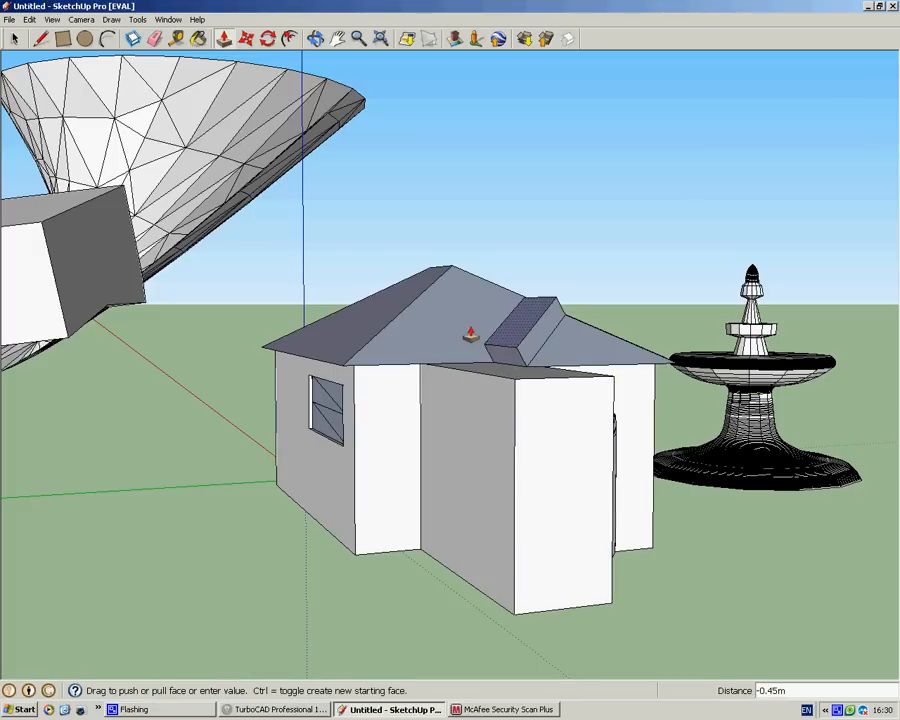